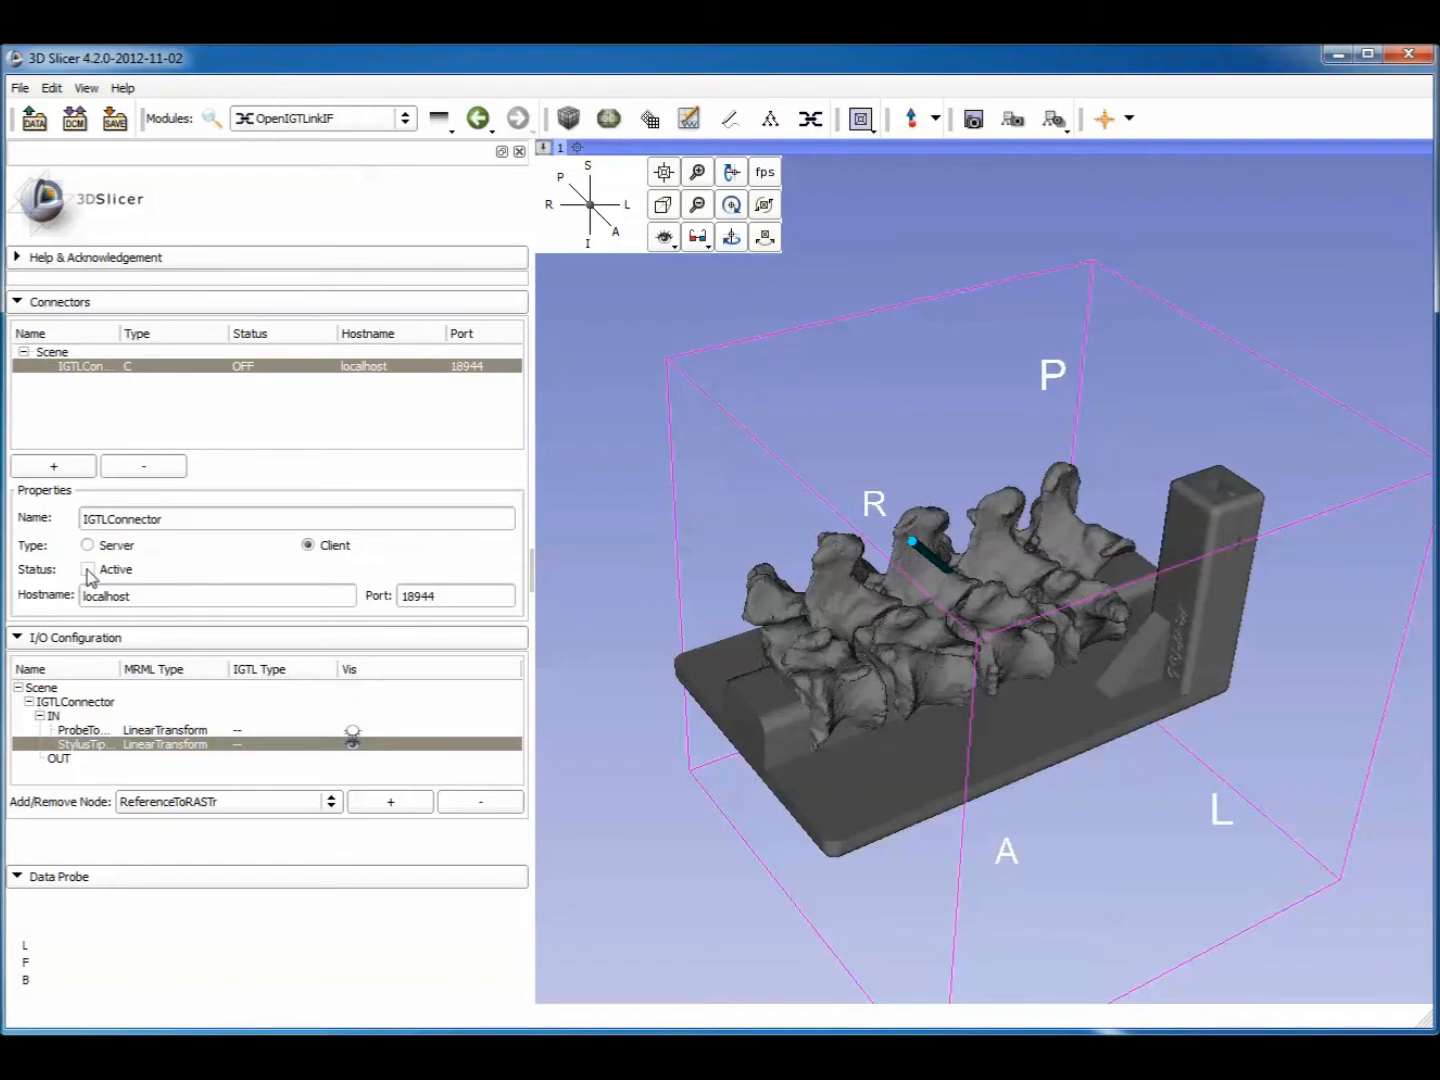
Activate the IGTLConnector in OpenIGTLinkIF to receive stylus tracking data.
click(89, 569)
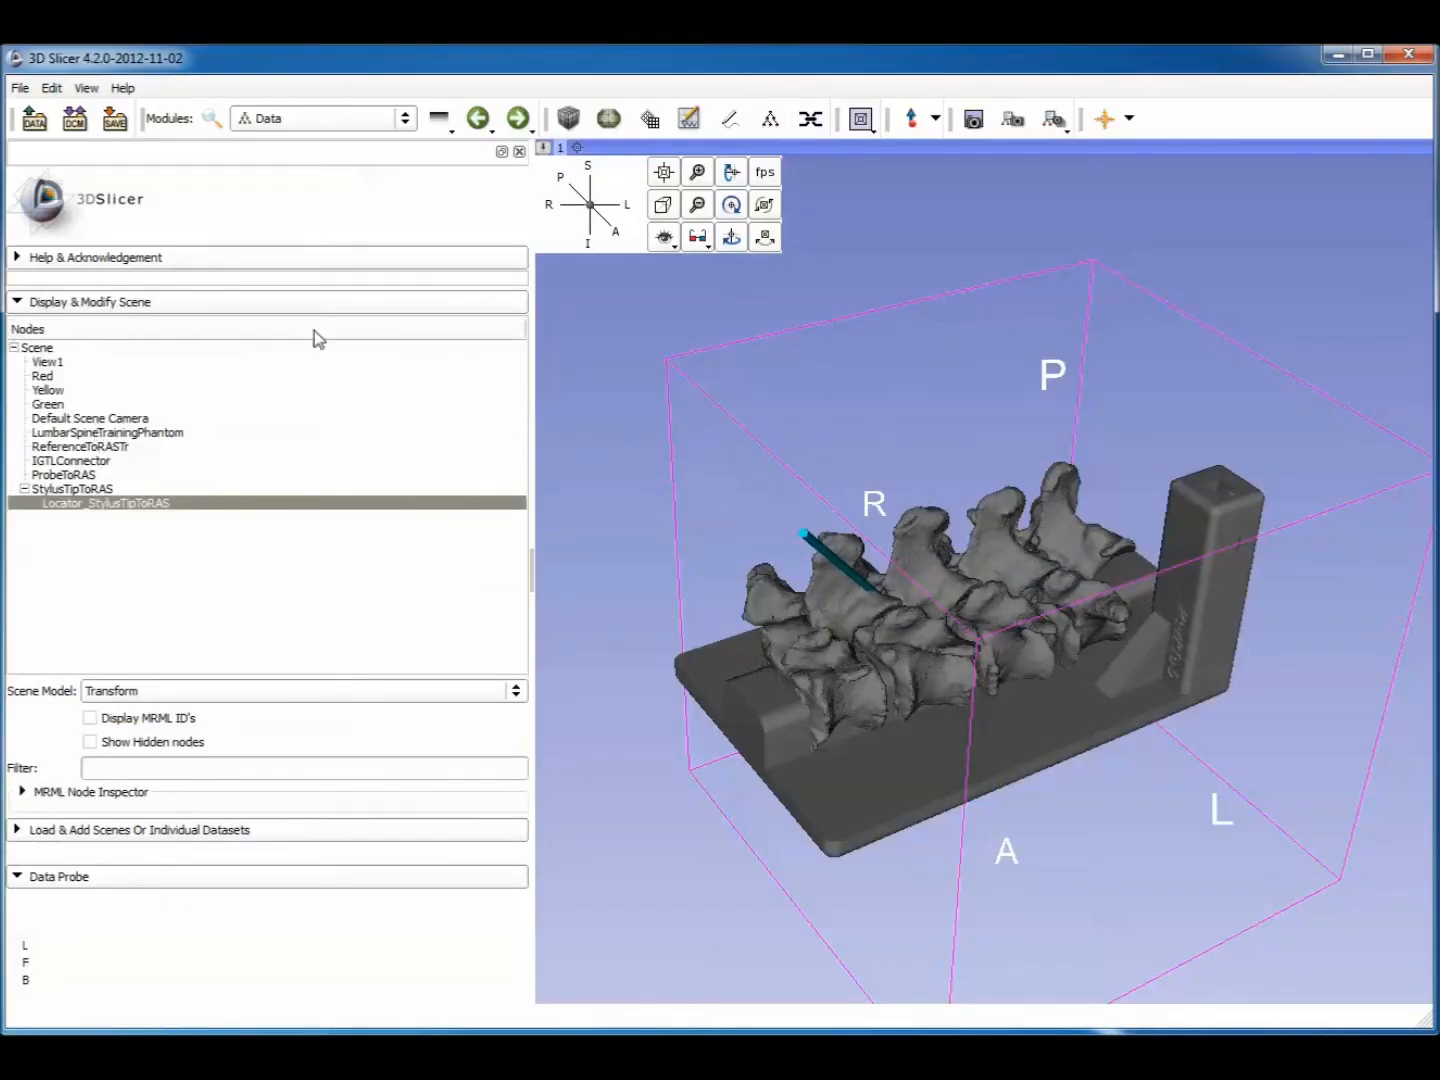
Create a new linear transform in the Transforms module and rename it CameraCalibration.
click(320, 118)
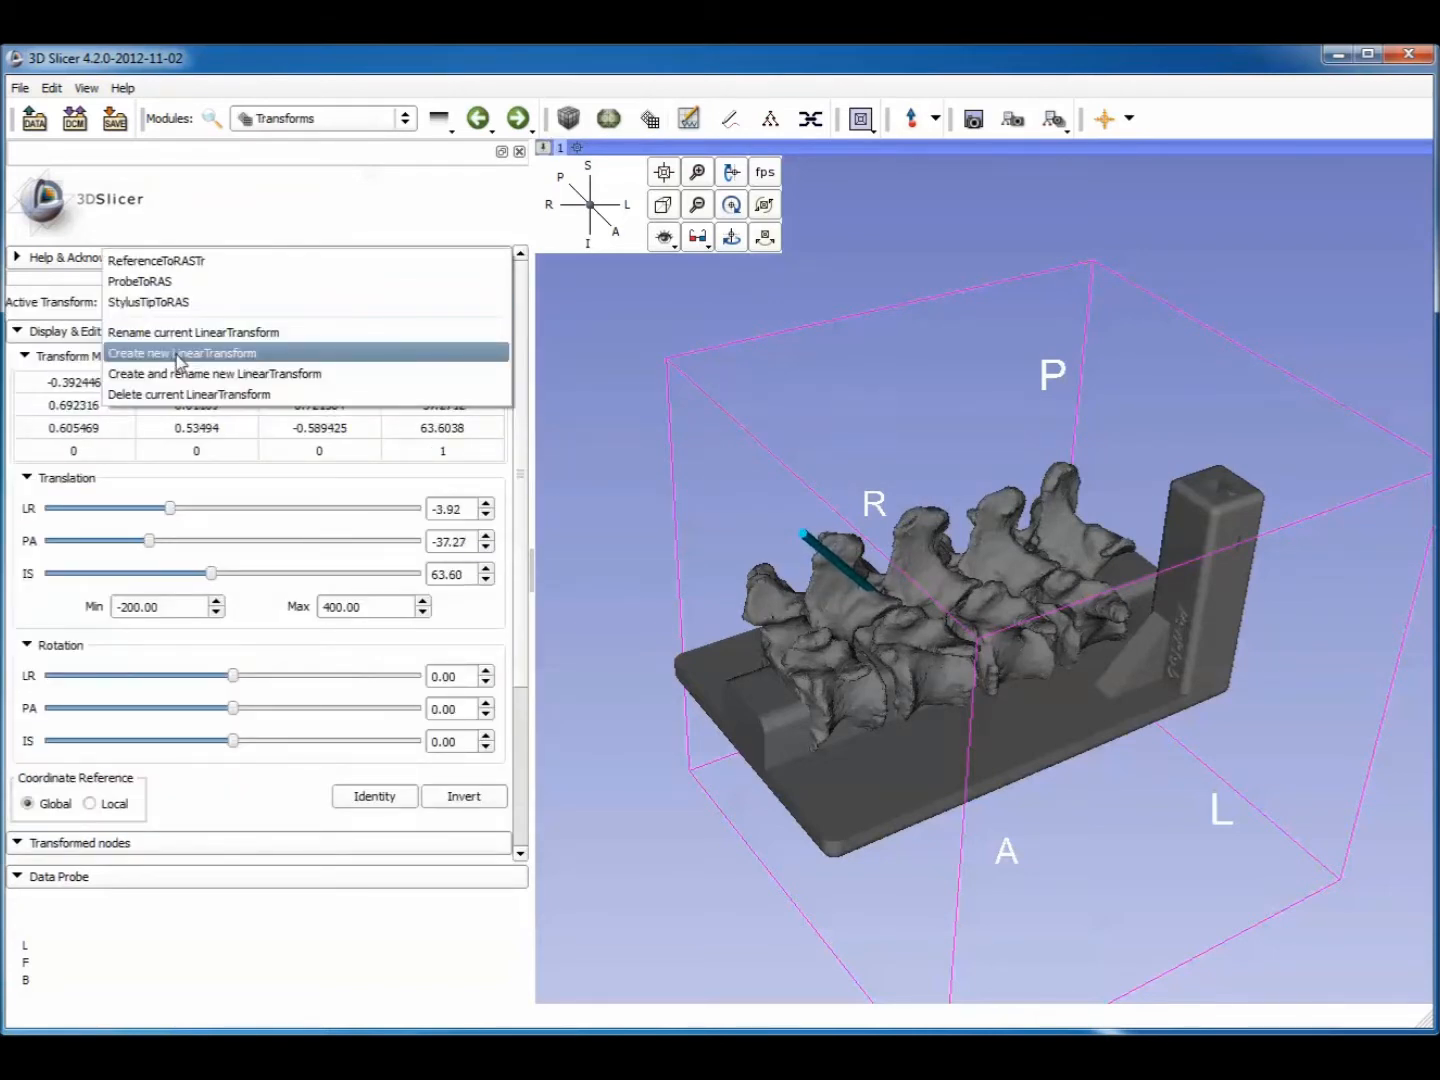
click(183, 353)
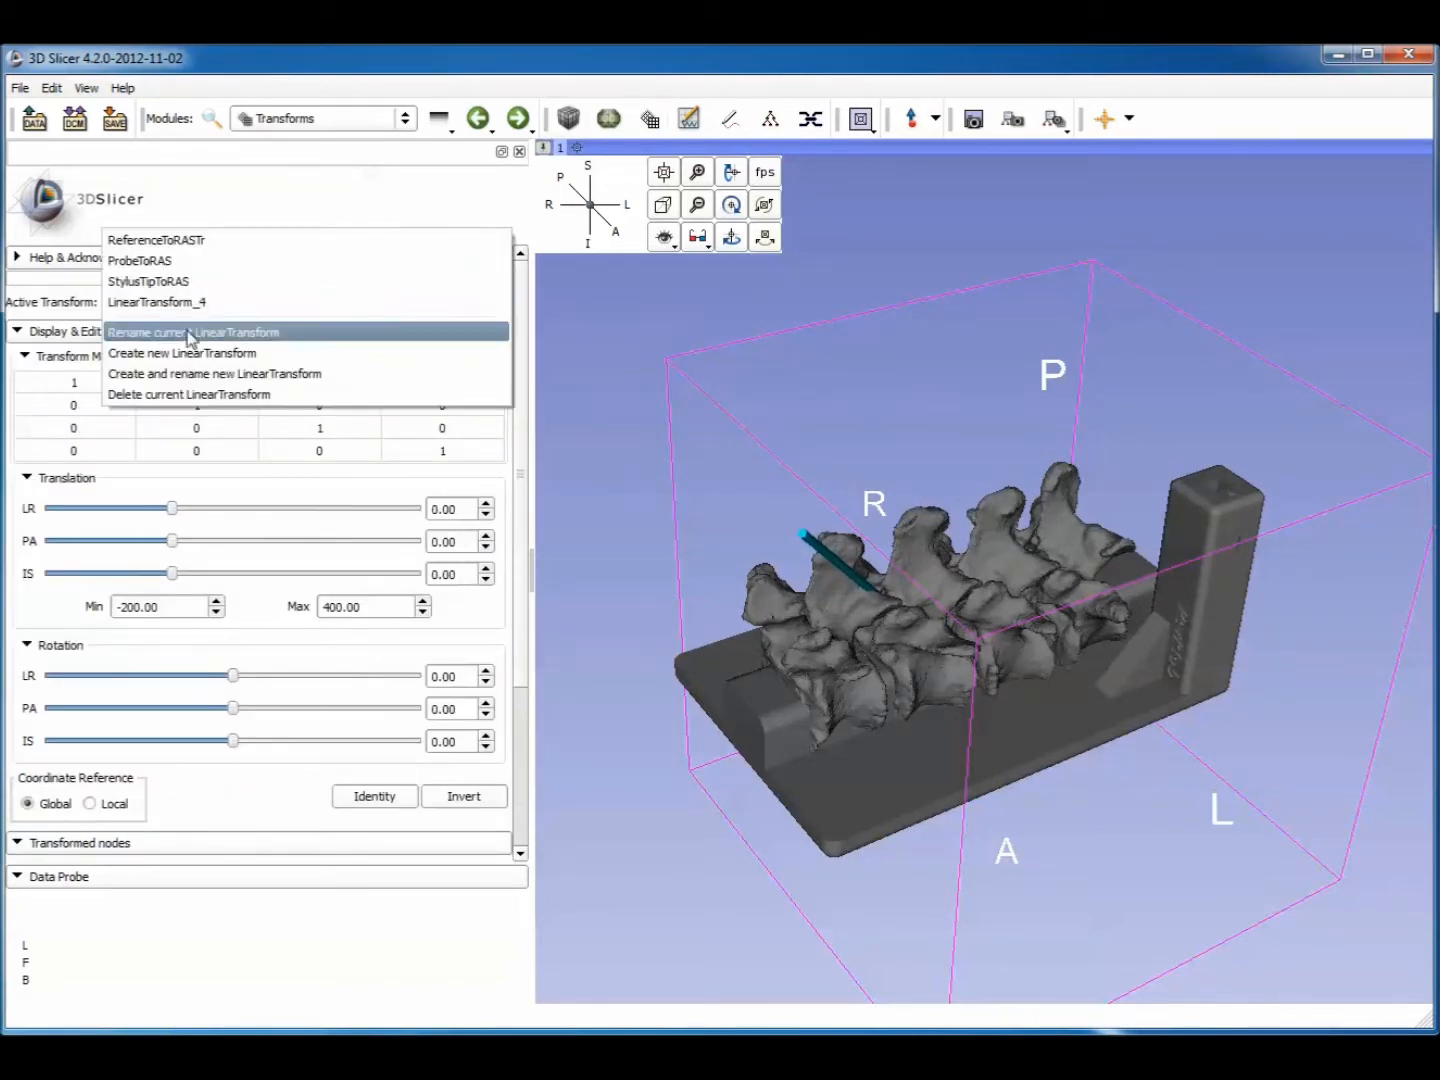
click(193, 332)
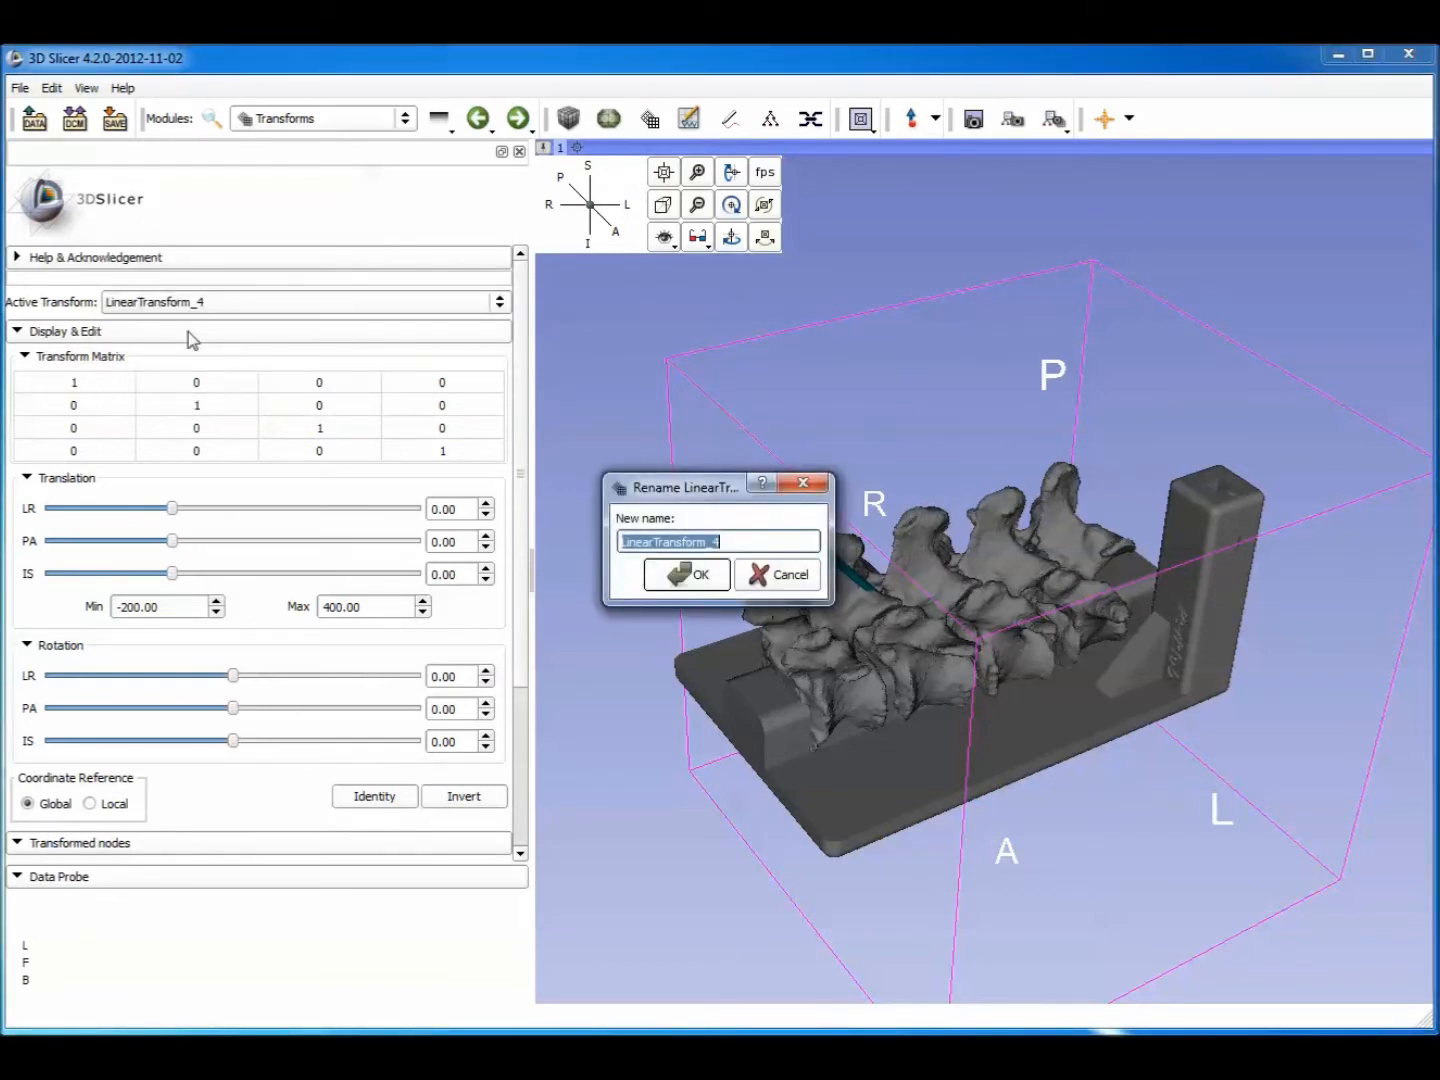
text(Camera)
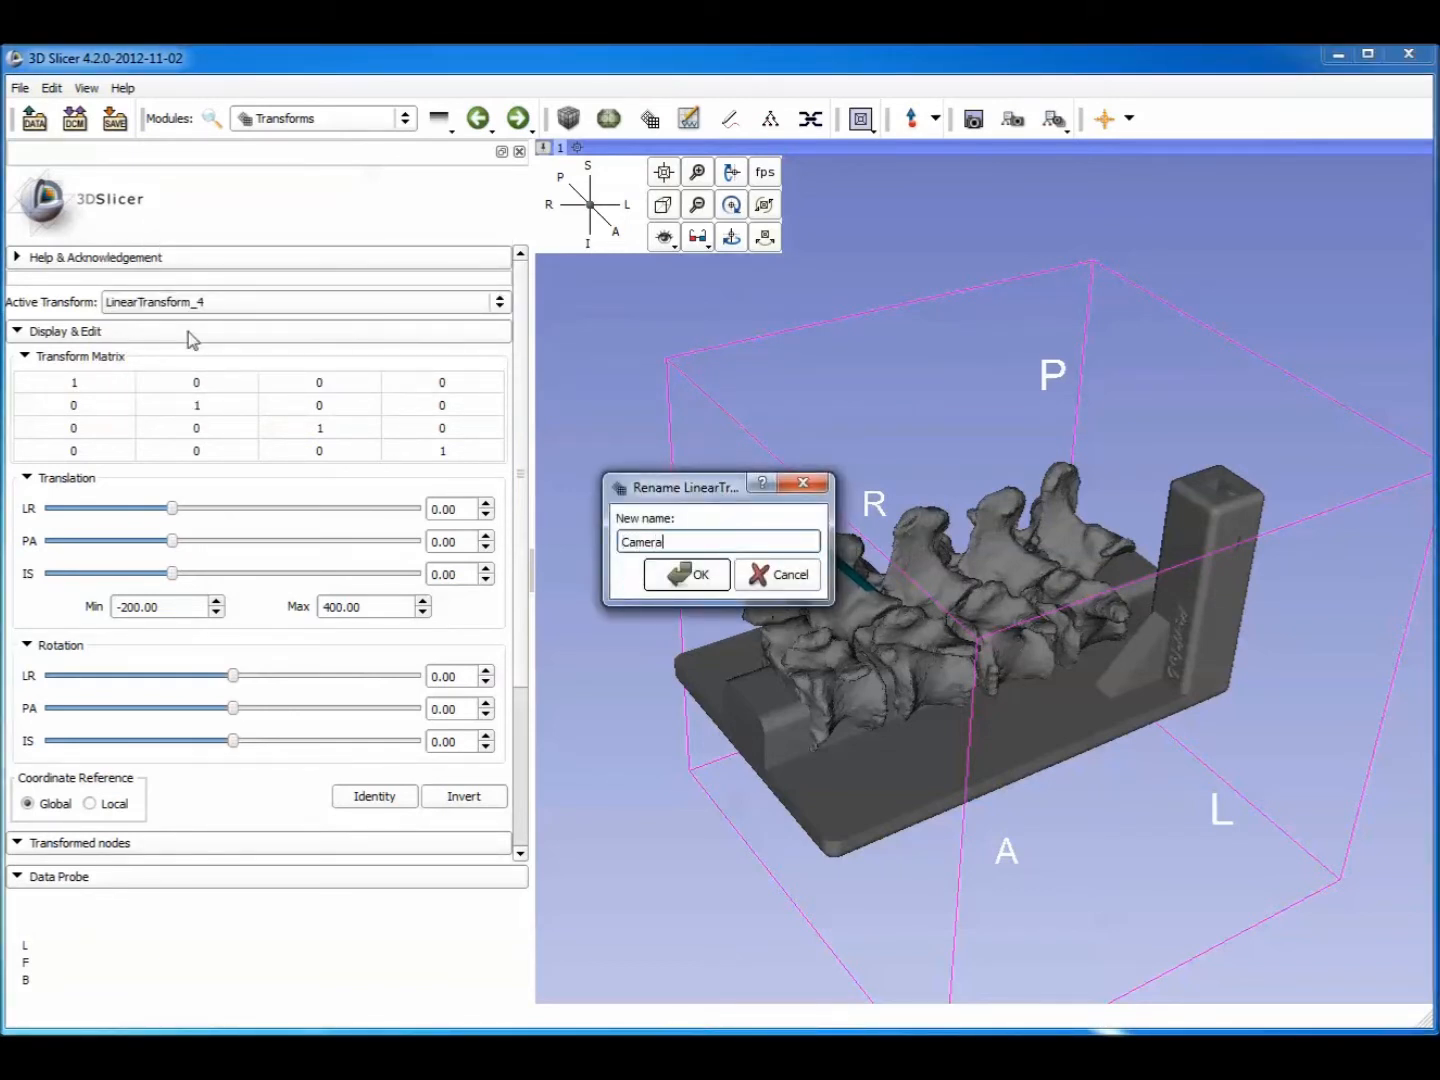
click(686, 573)
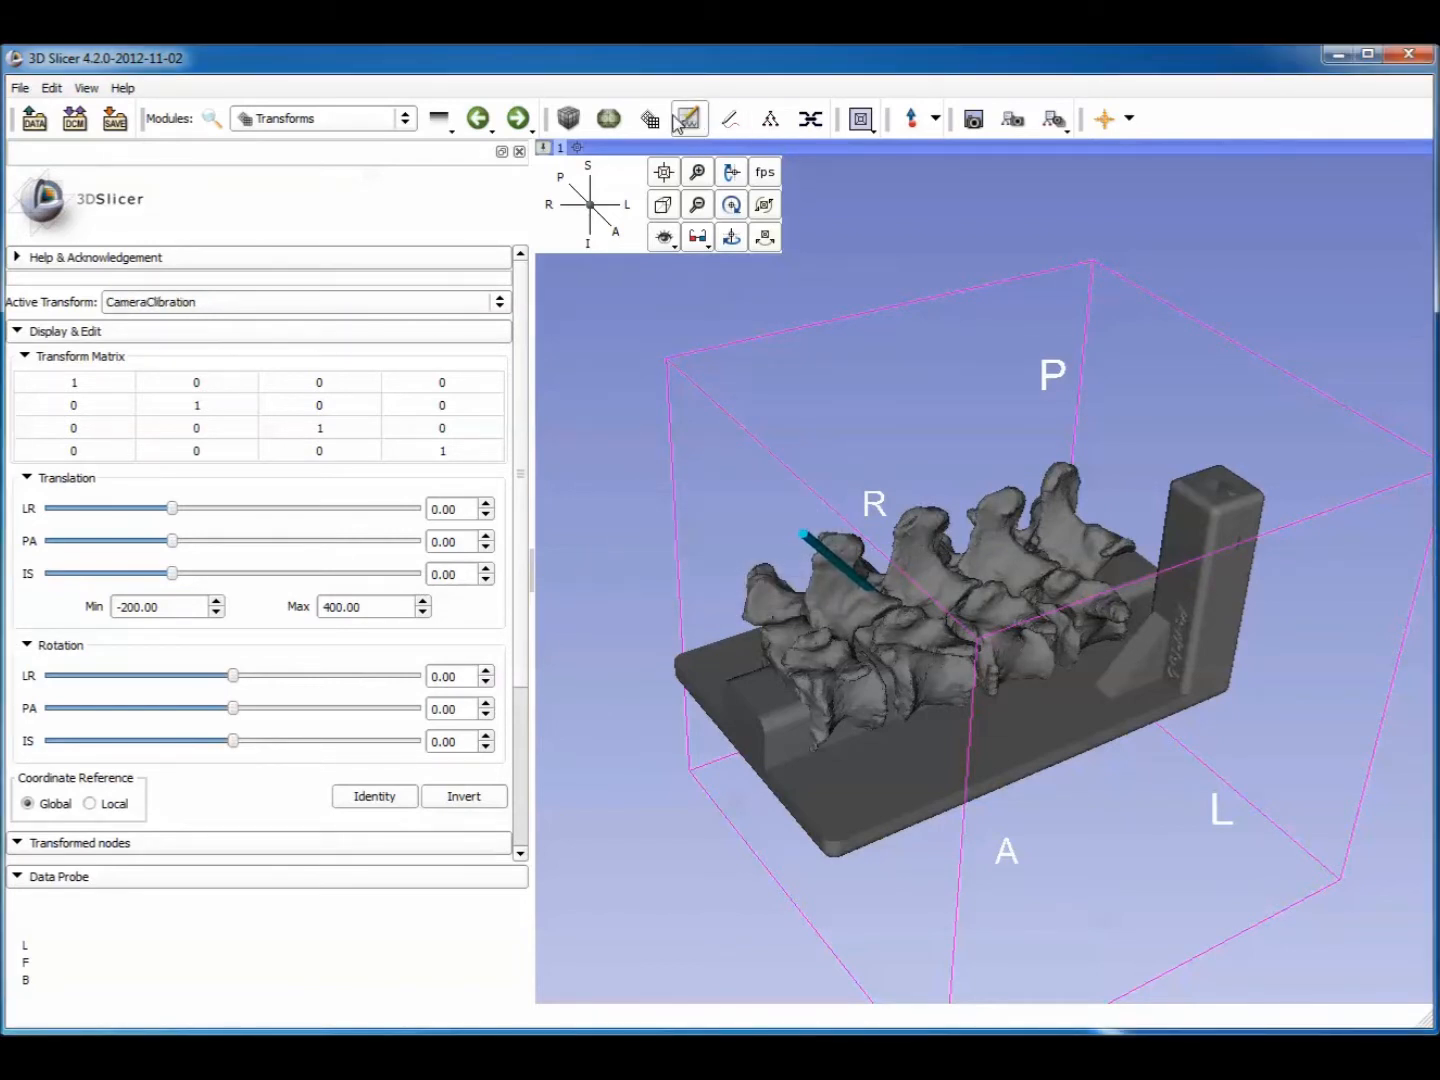
In the Data module, drag CameraCalibration under StylusTipToRAS and expand its branch.
click(688, 118)
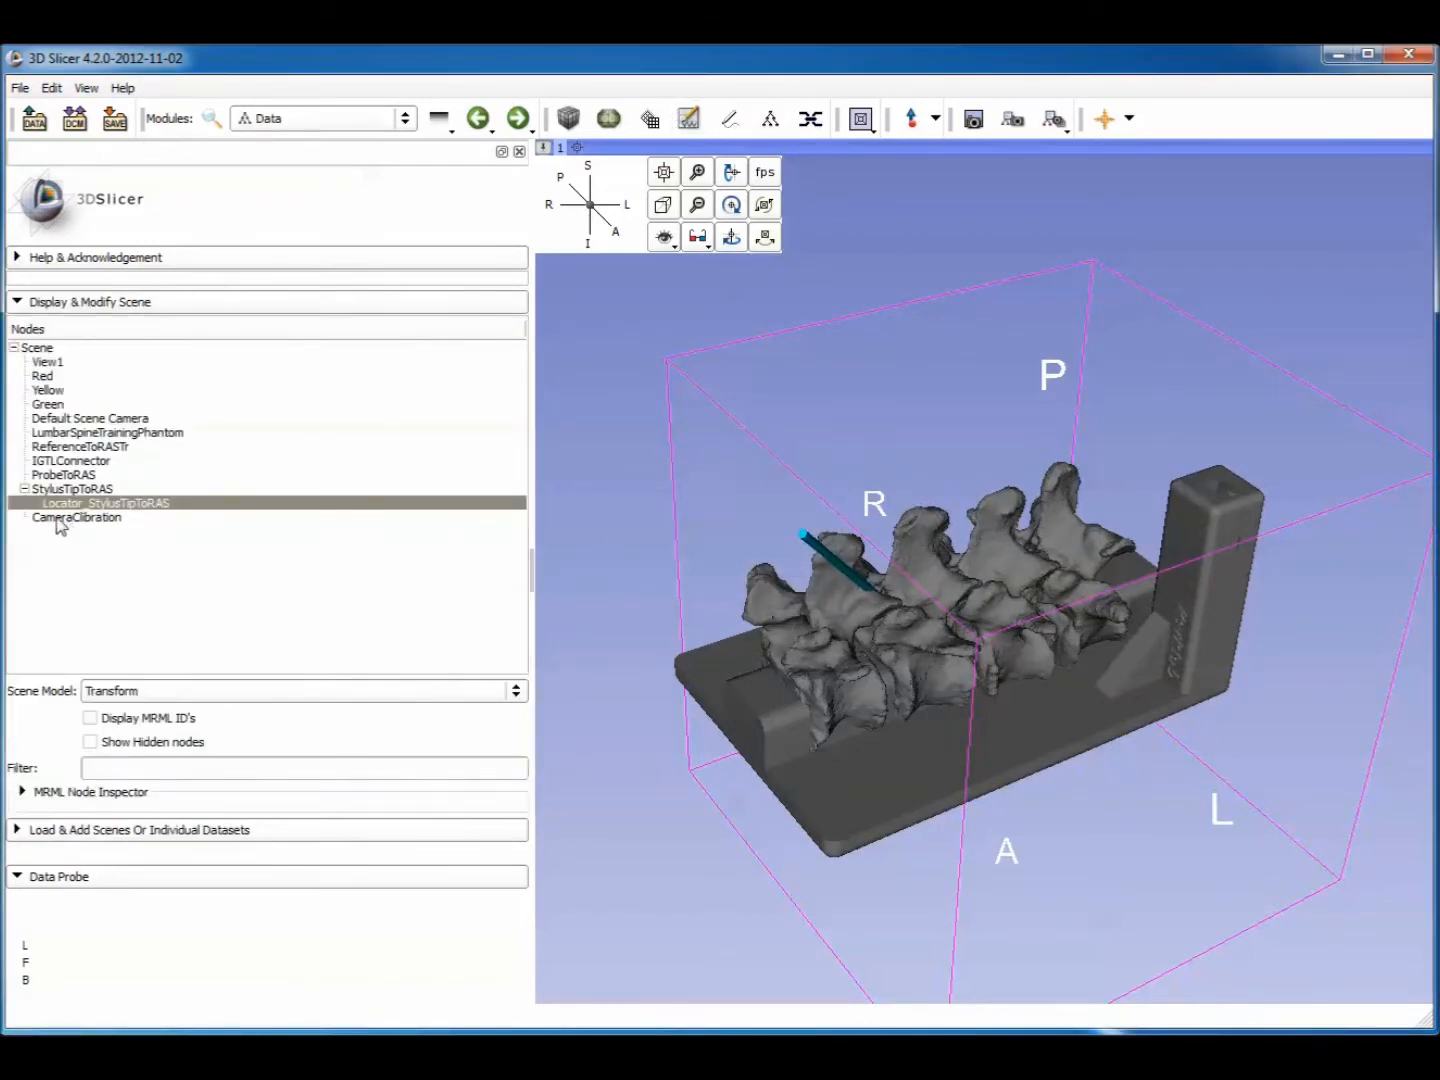
click(76, 517)
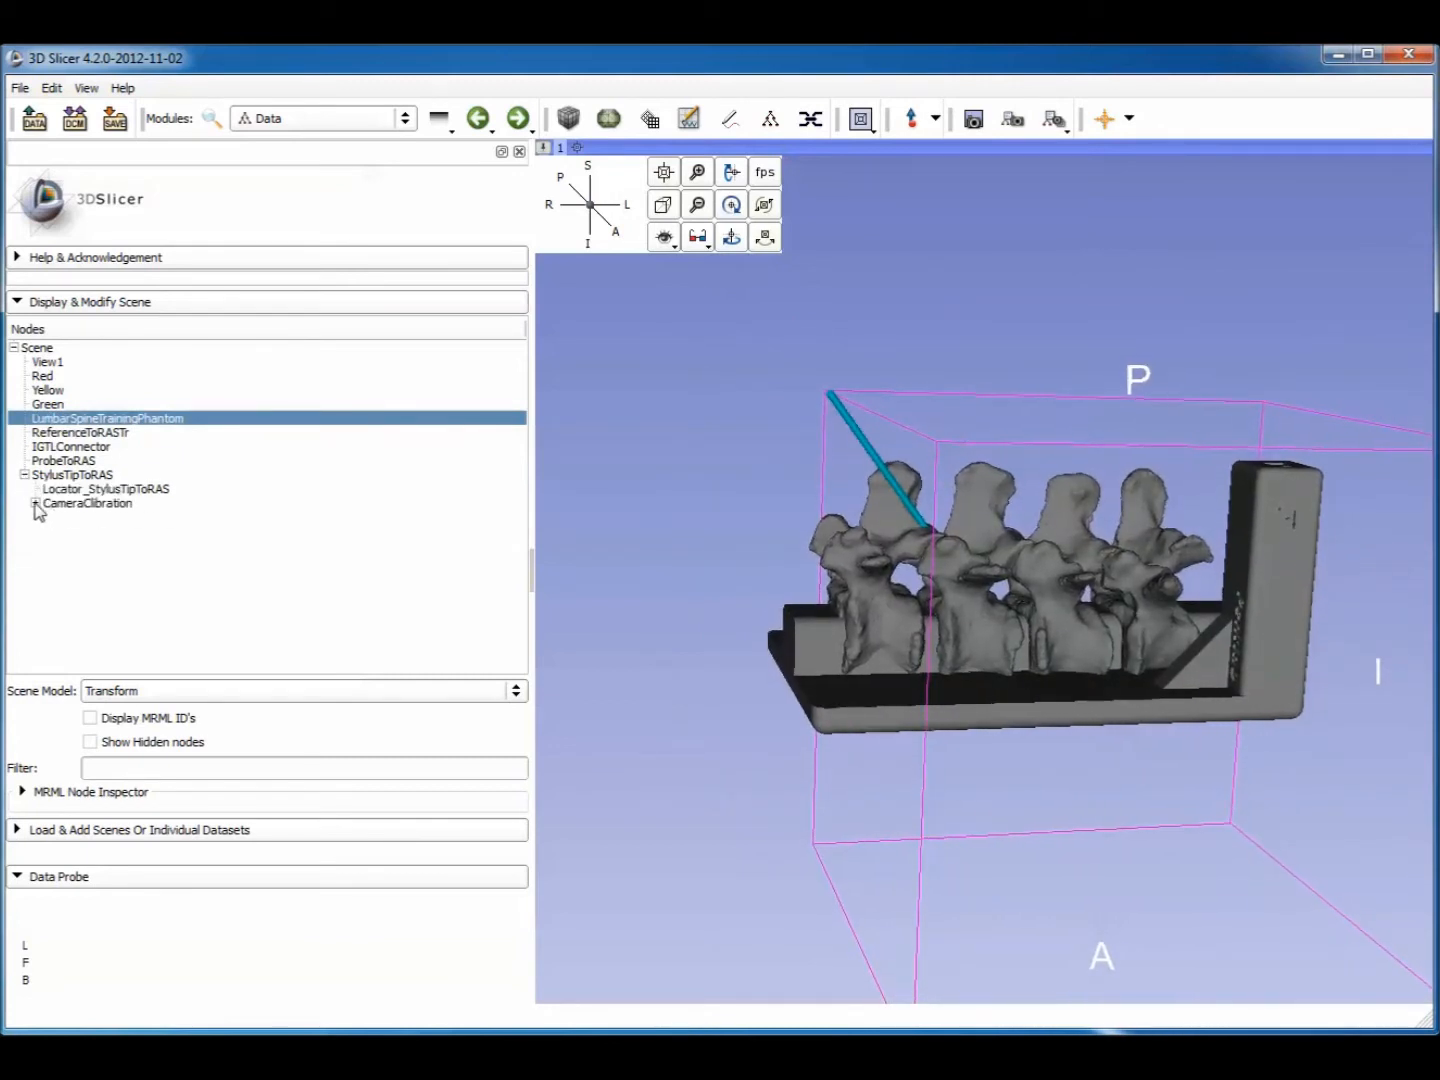
click(36, 503)
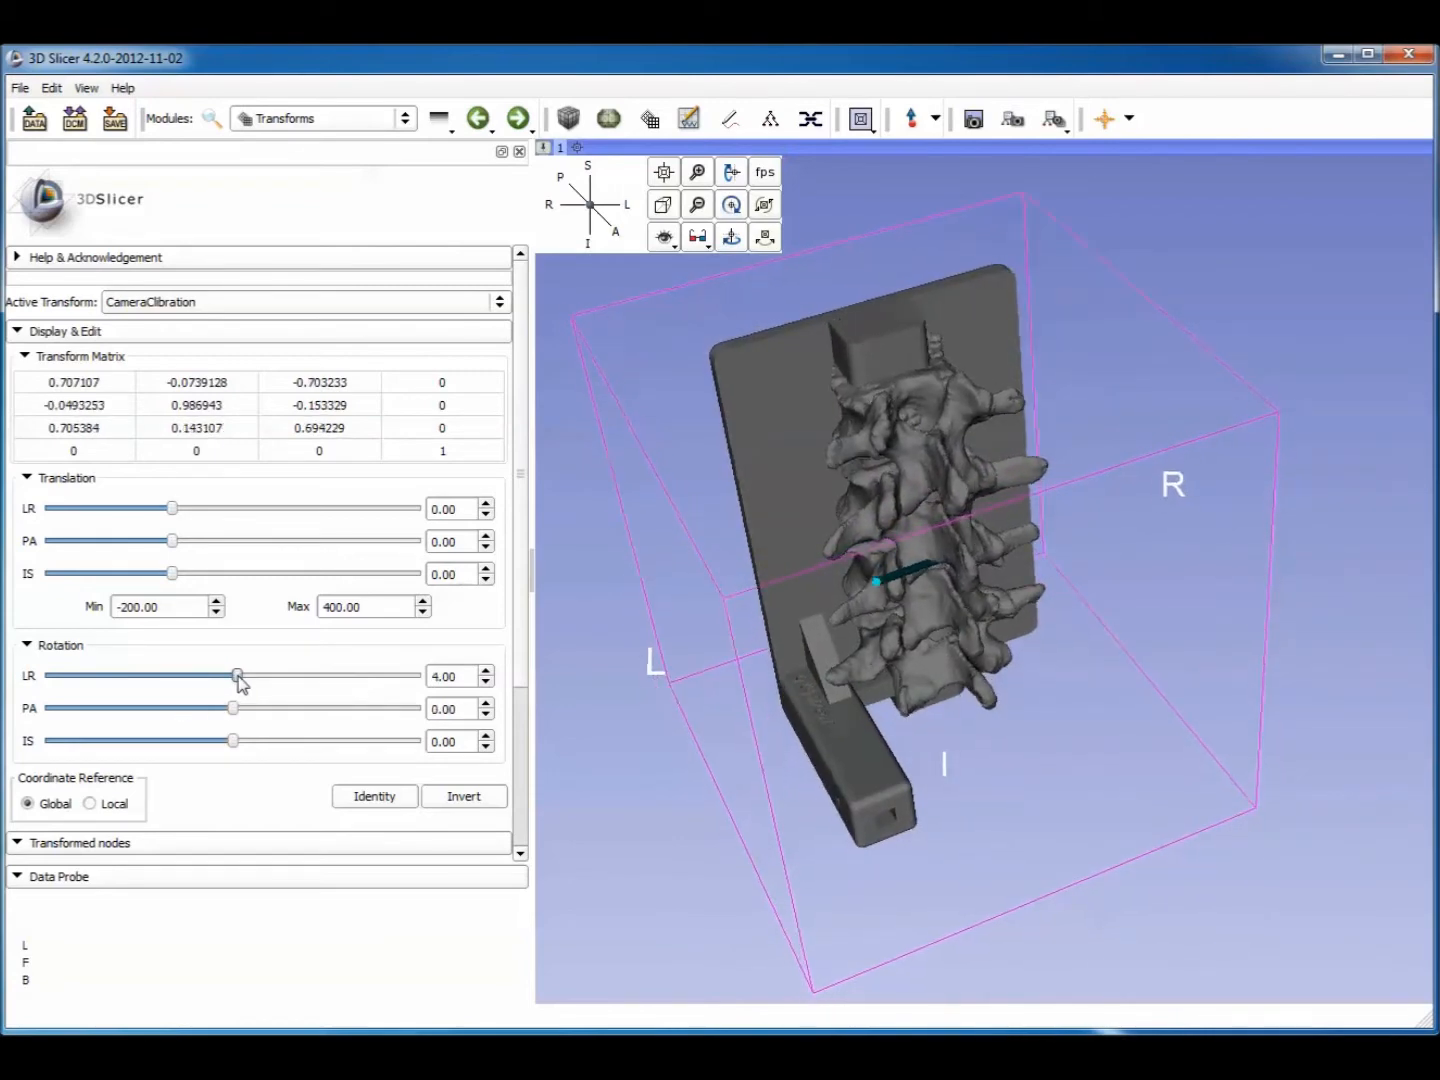
Adjust CameraCalibration's LR and PA rotation sliders to match the needle direction.
drag(237, 675, 218, 675)
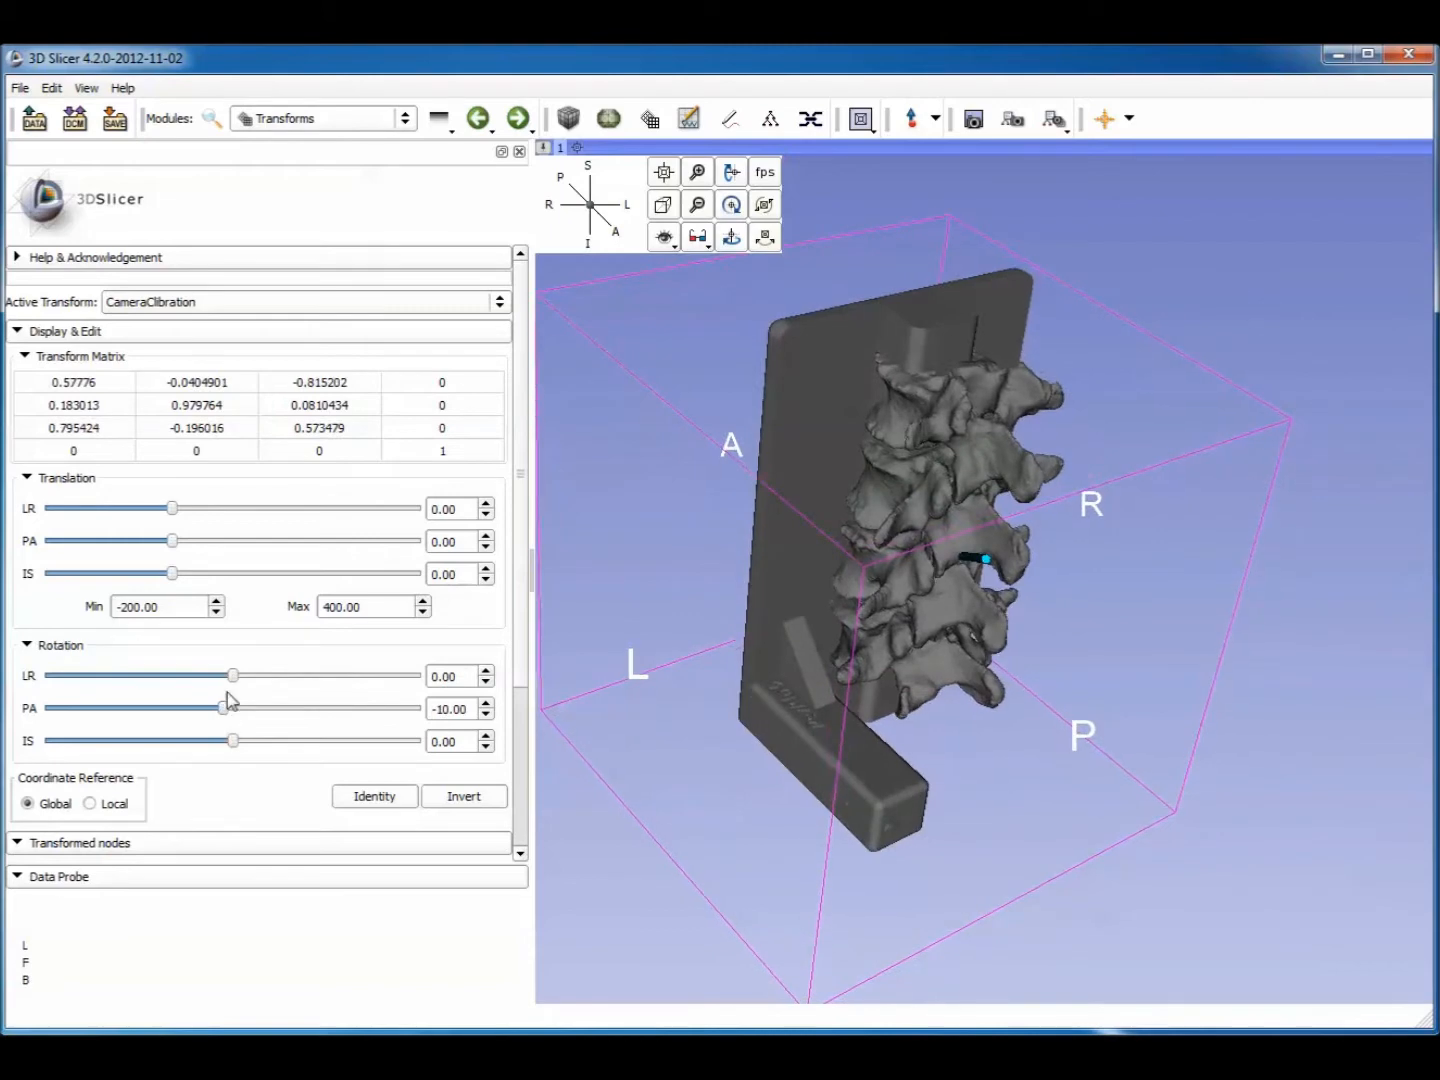
drag(232, 675, 238, 675)
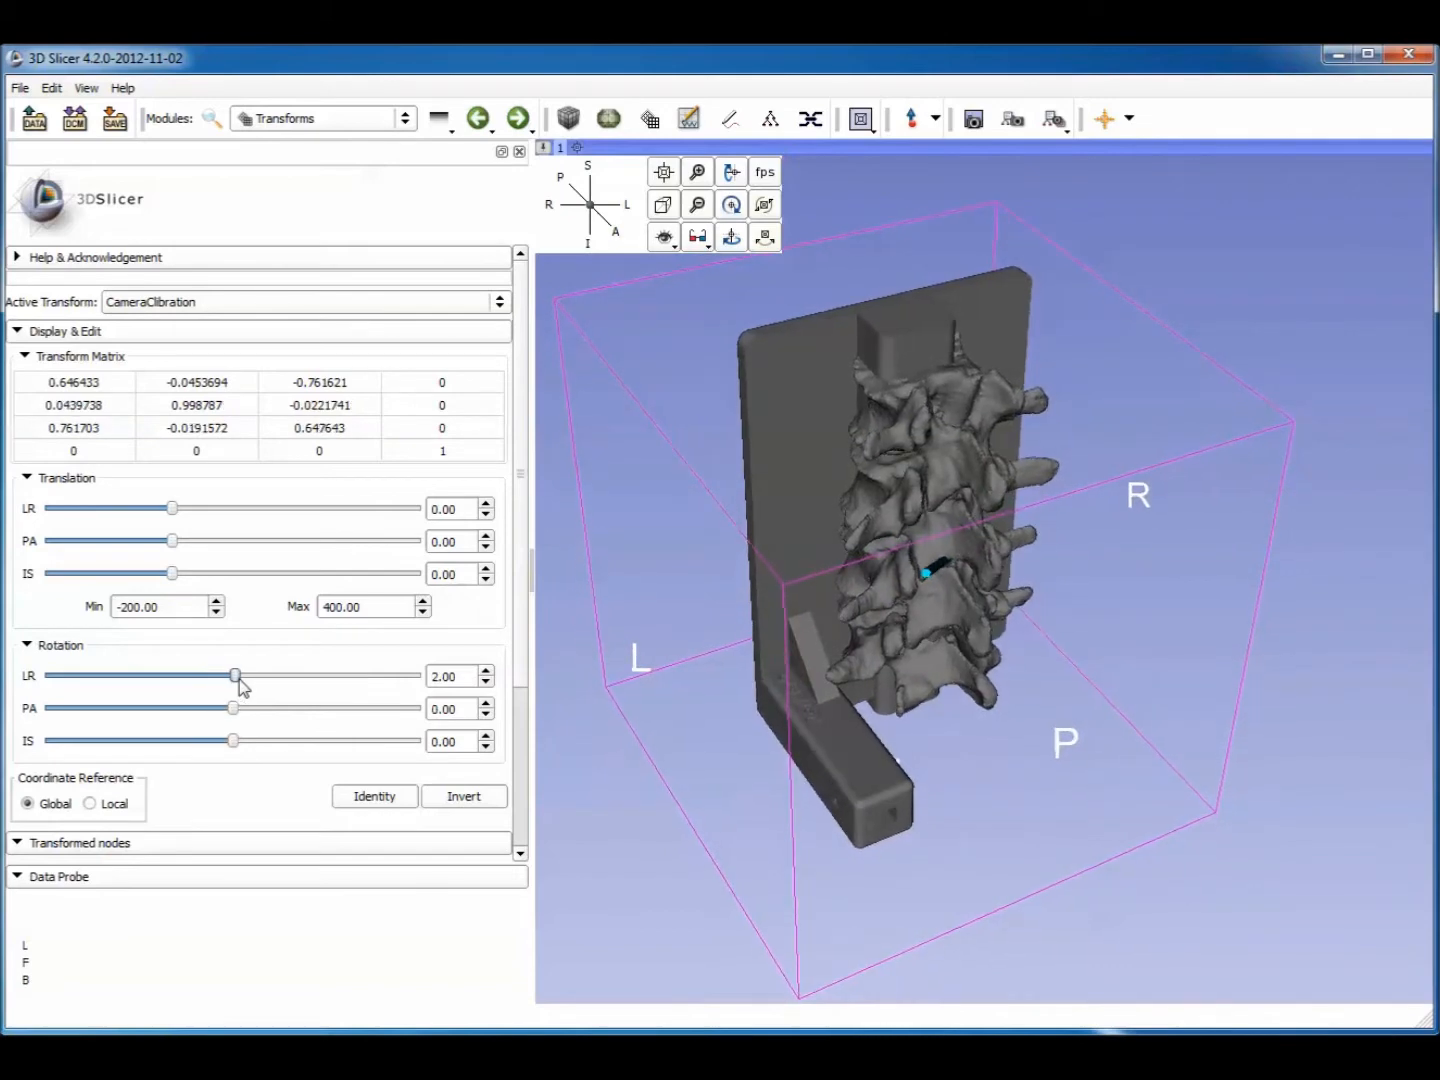
drag(234, 675, 228, 675)
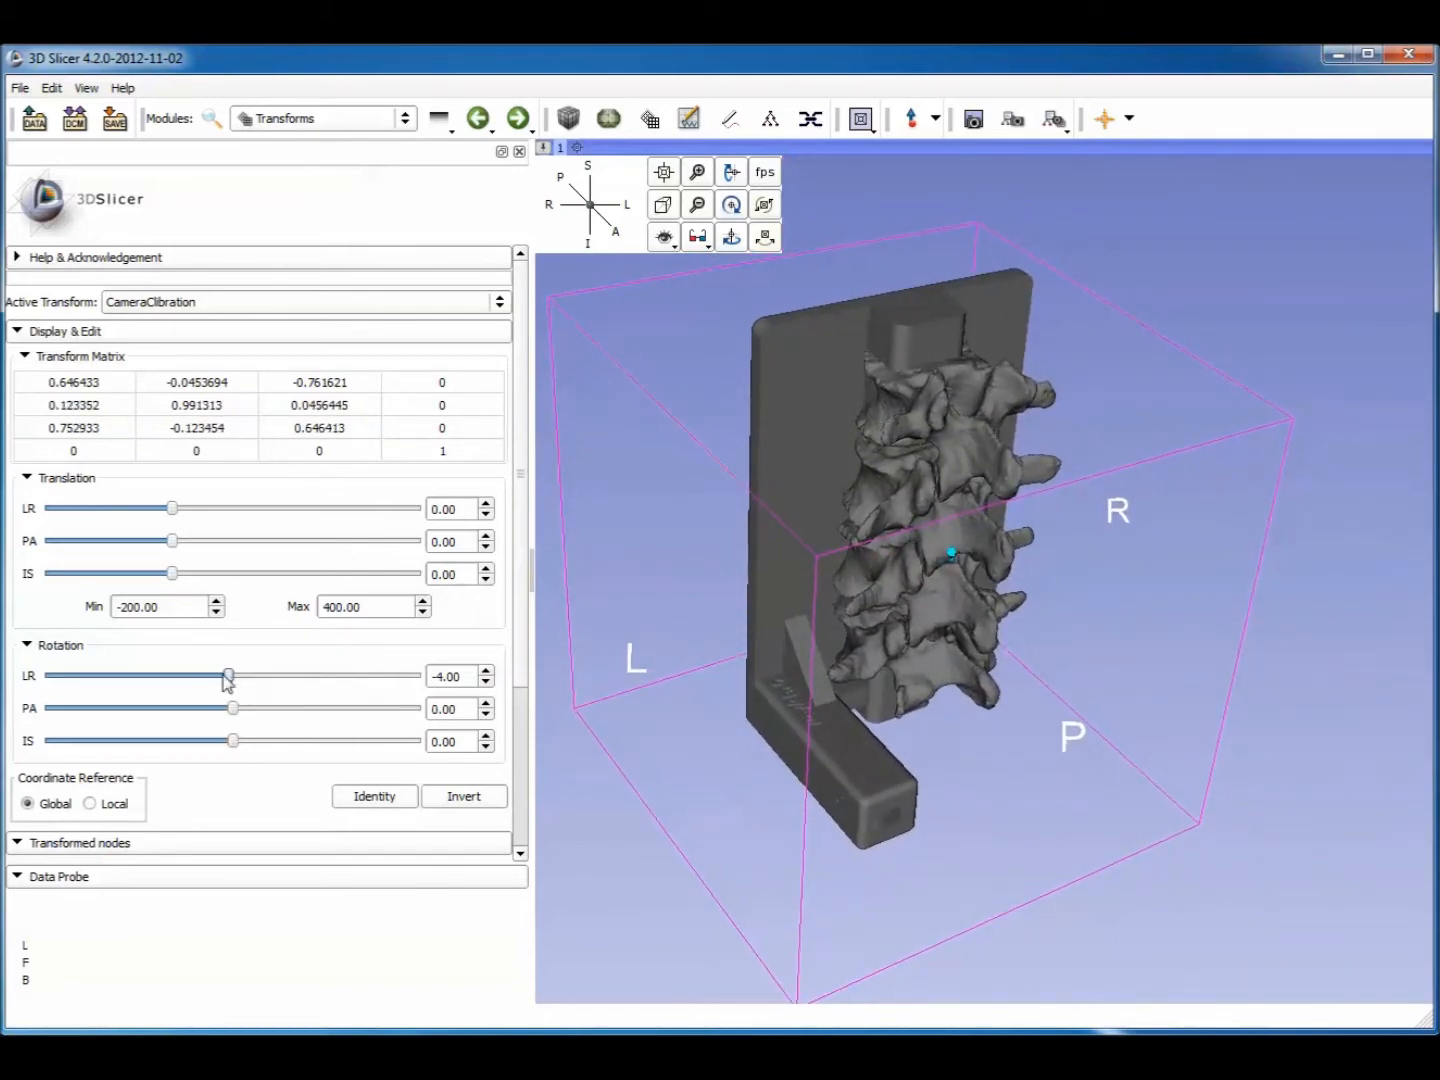